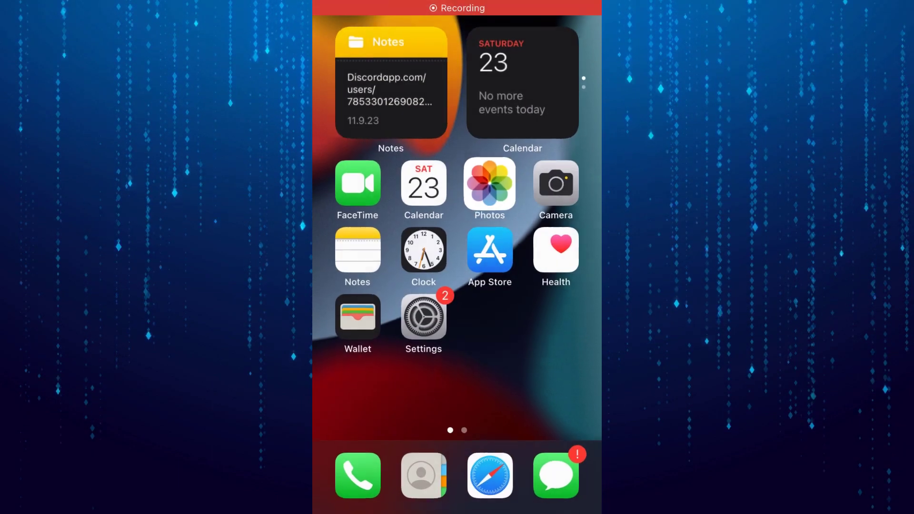
- Offload Snapchat from iPhone Storage, keeping its 232 MB of documents and data
{"action": "left_click", "coordinate": [422, 316]}
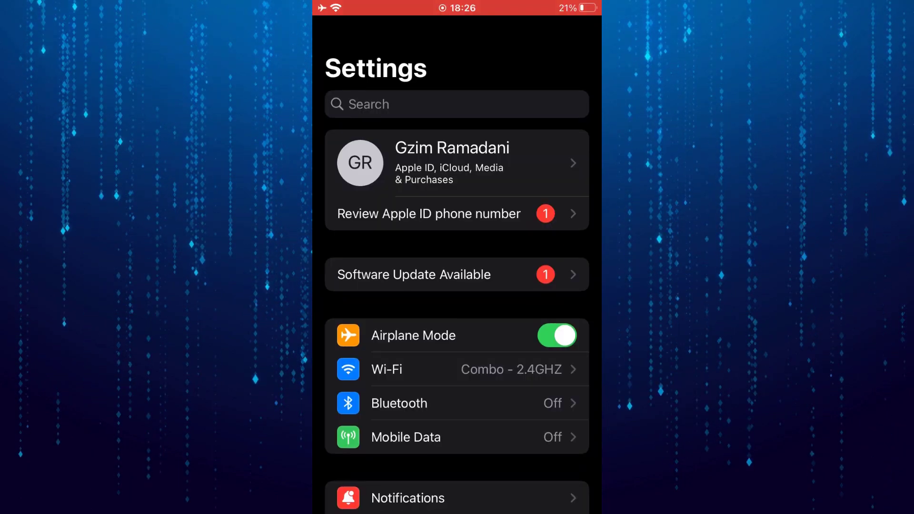
{"action": "scroll", "scroll_direction": "down", "scroll_amount": 3}
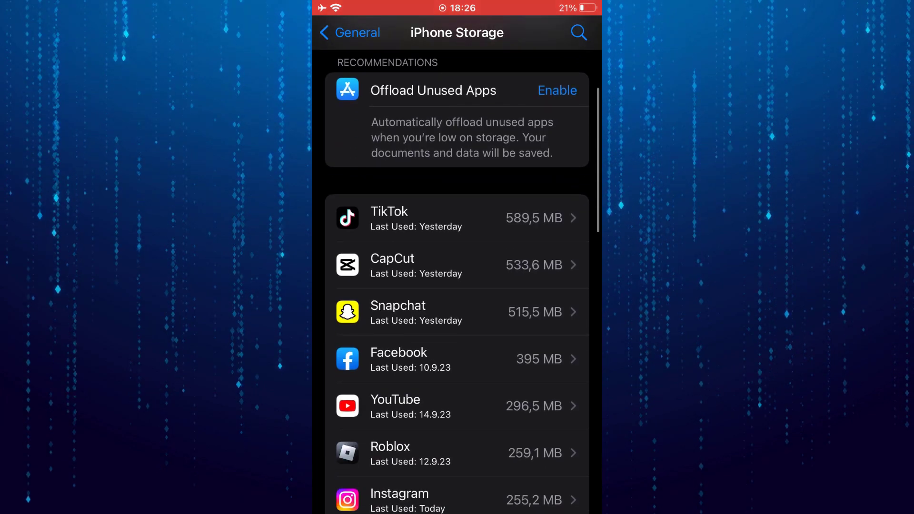
{"action": "left_click", "coordinate": [457, 313]}
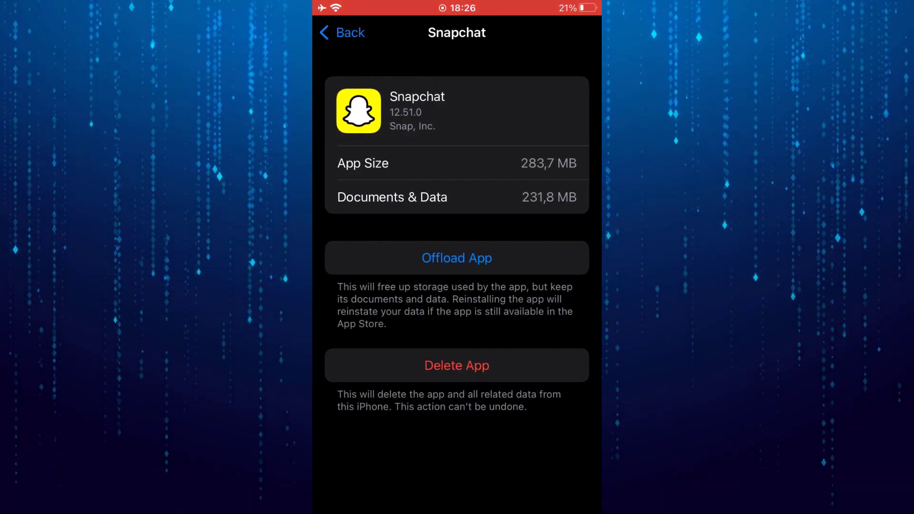
{"action": "left_click", "coordinate": [457, 258]}
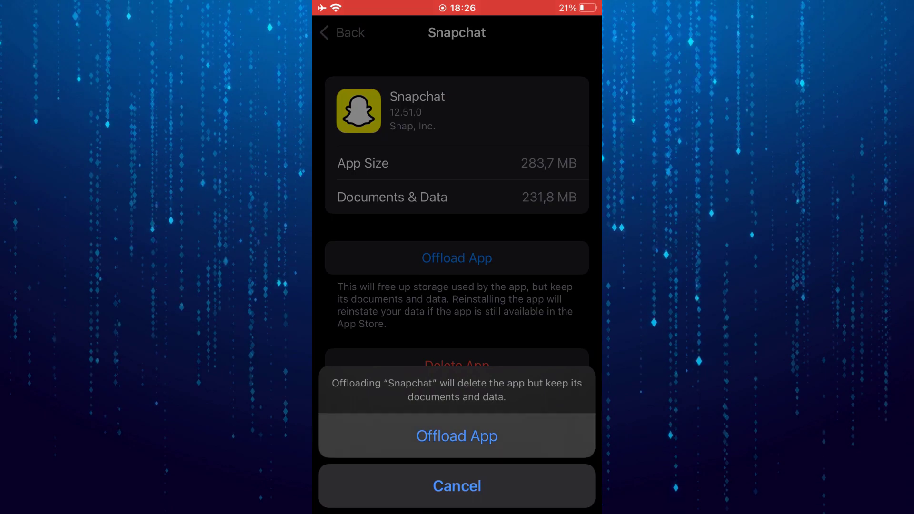
{"action": "left_click", "coordinate": [457, 436]}
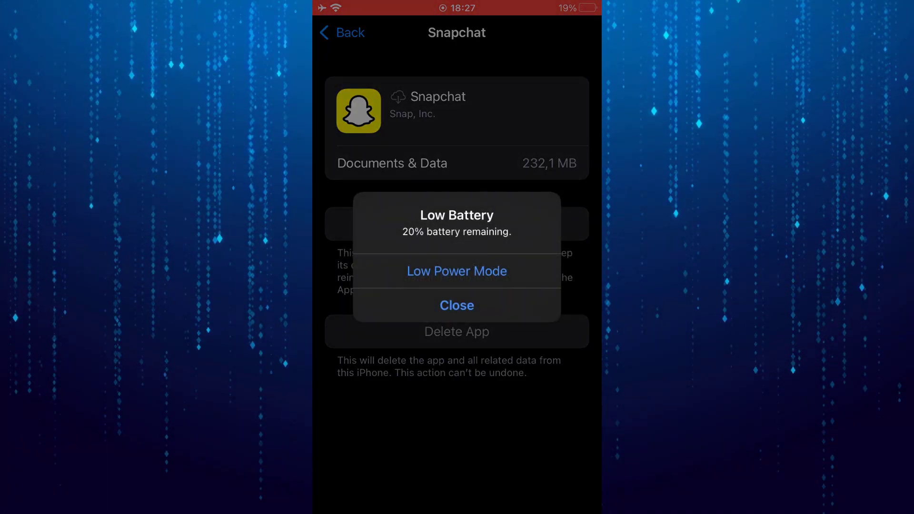
- Dismiss the Low Battery alert on the offloaded Snapchat storage page
{"action": "left_click", "coordinate": [457, 304]}
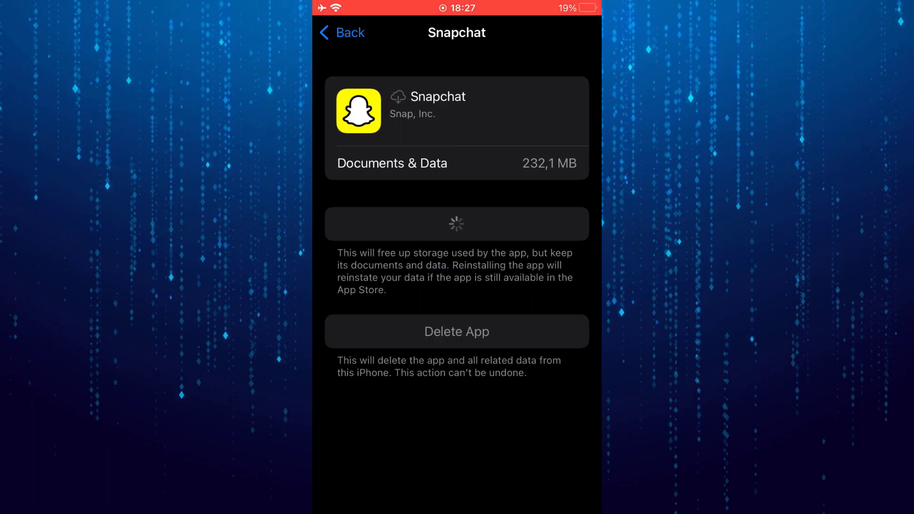